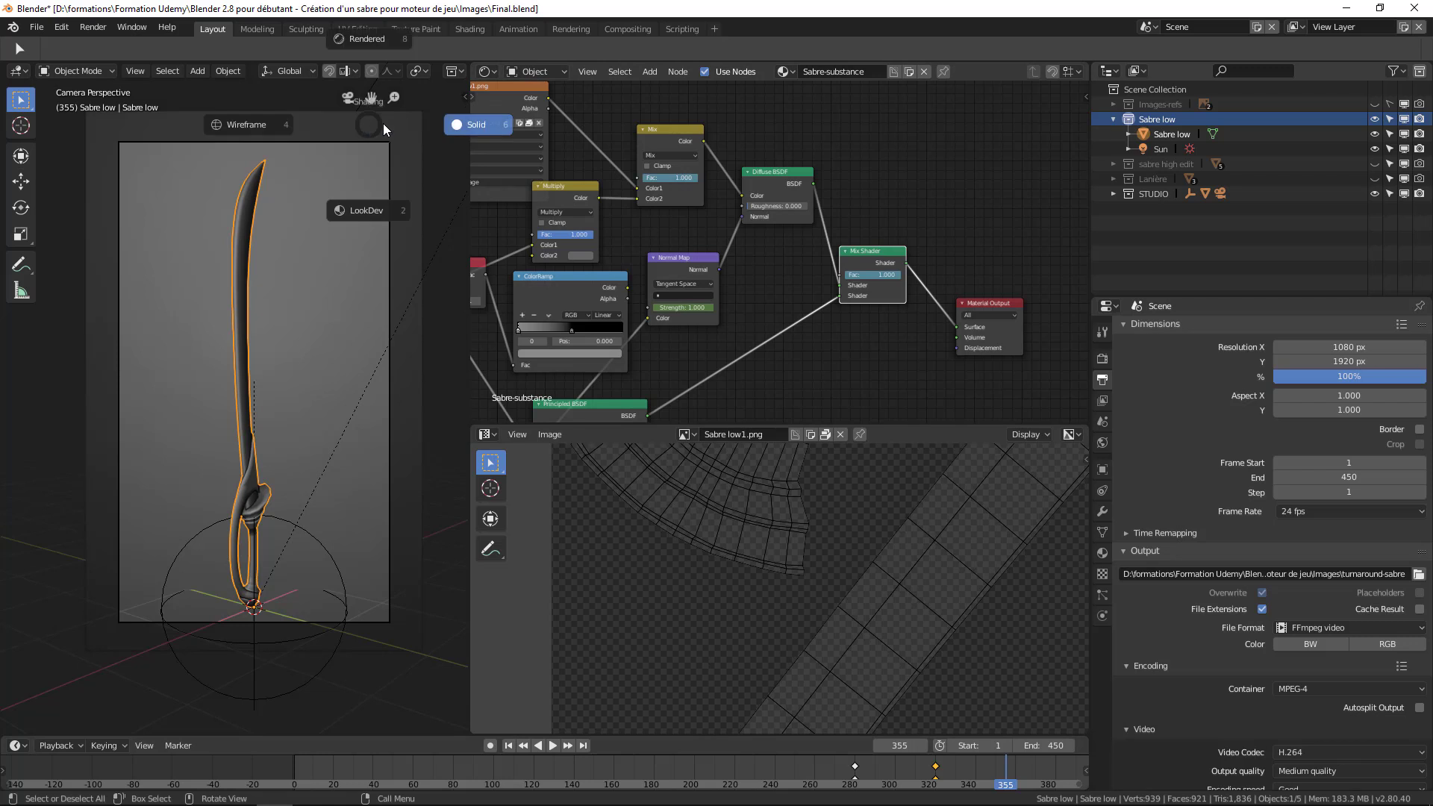
Loop-cut the saber grip with Ctrl+R, setting Number of Cuts to 5
{"action": "left_click", "coordinate": [366, 123]}
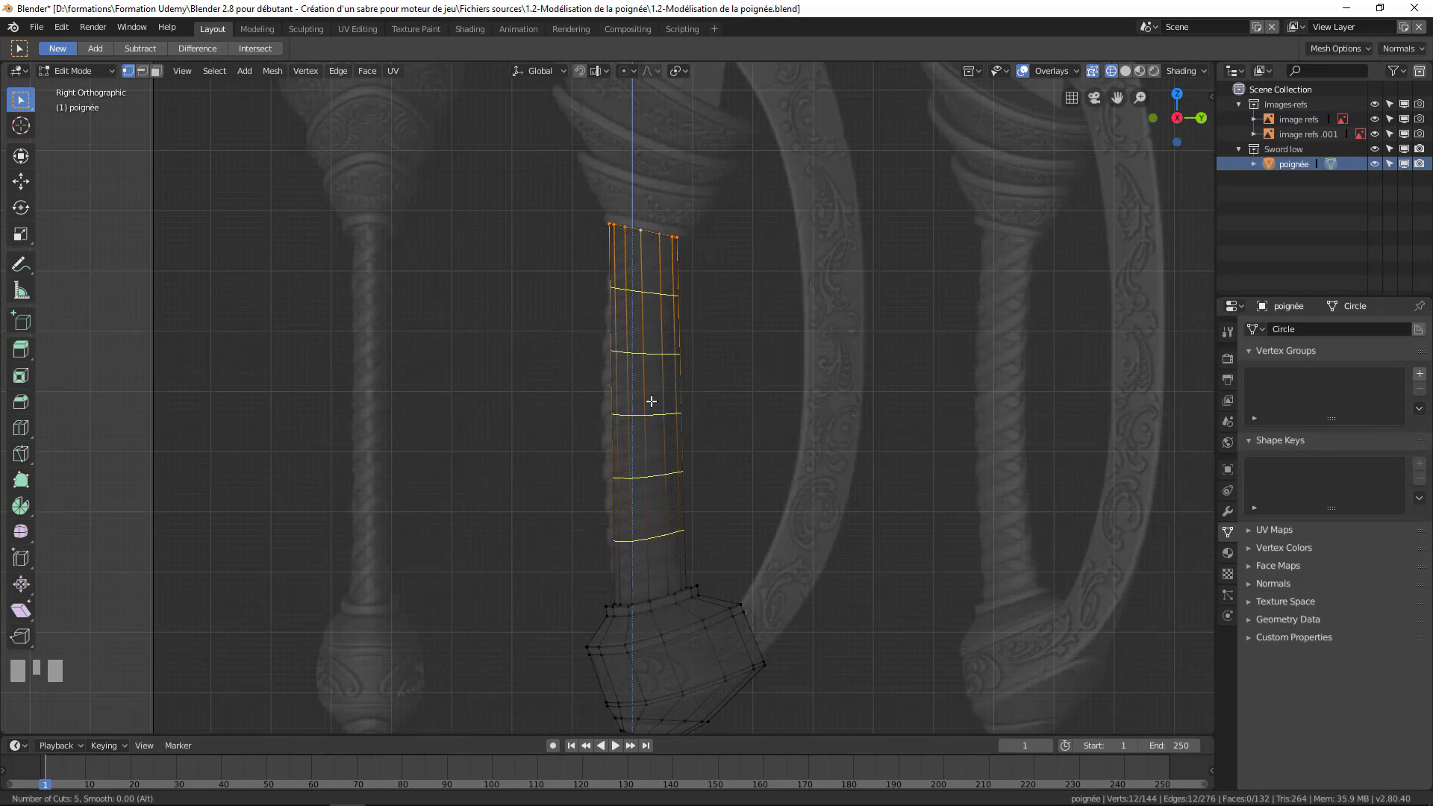
{"action": "left_click", "coordinate": [658, 288]}
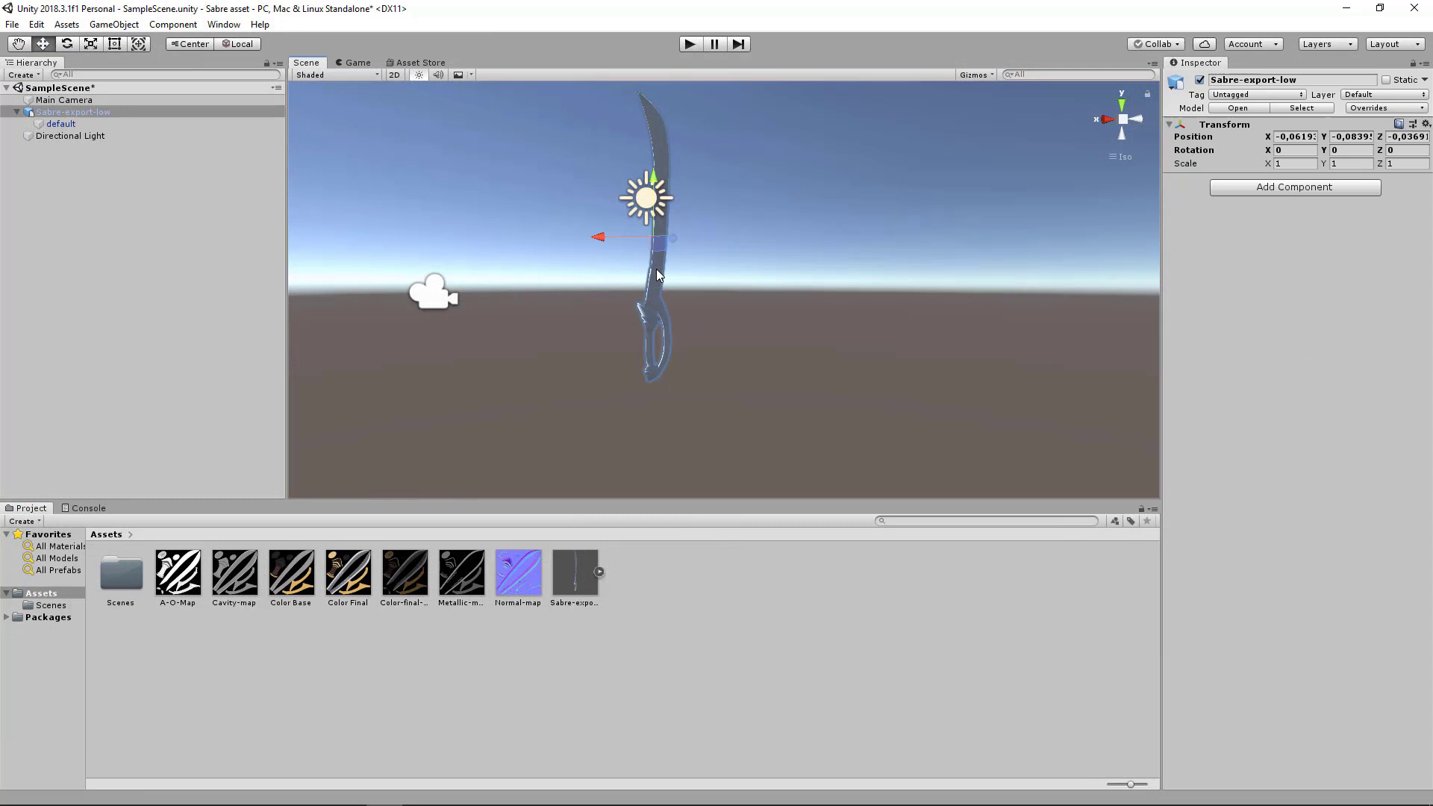
Drag the Sabre-export-low asset from the Project panel into the Scene view
{"action": "left_click", "coordinate": [60, 123]}
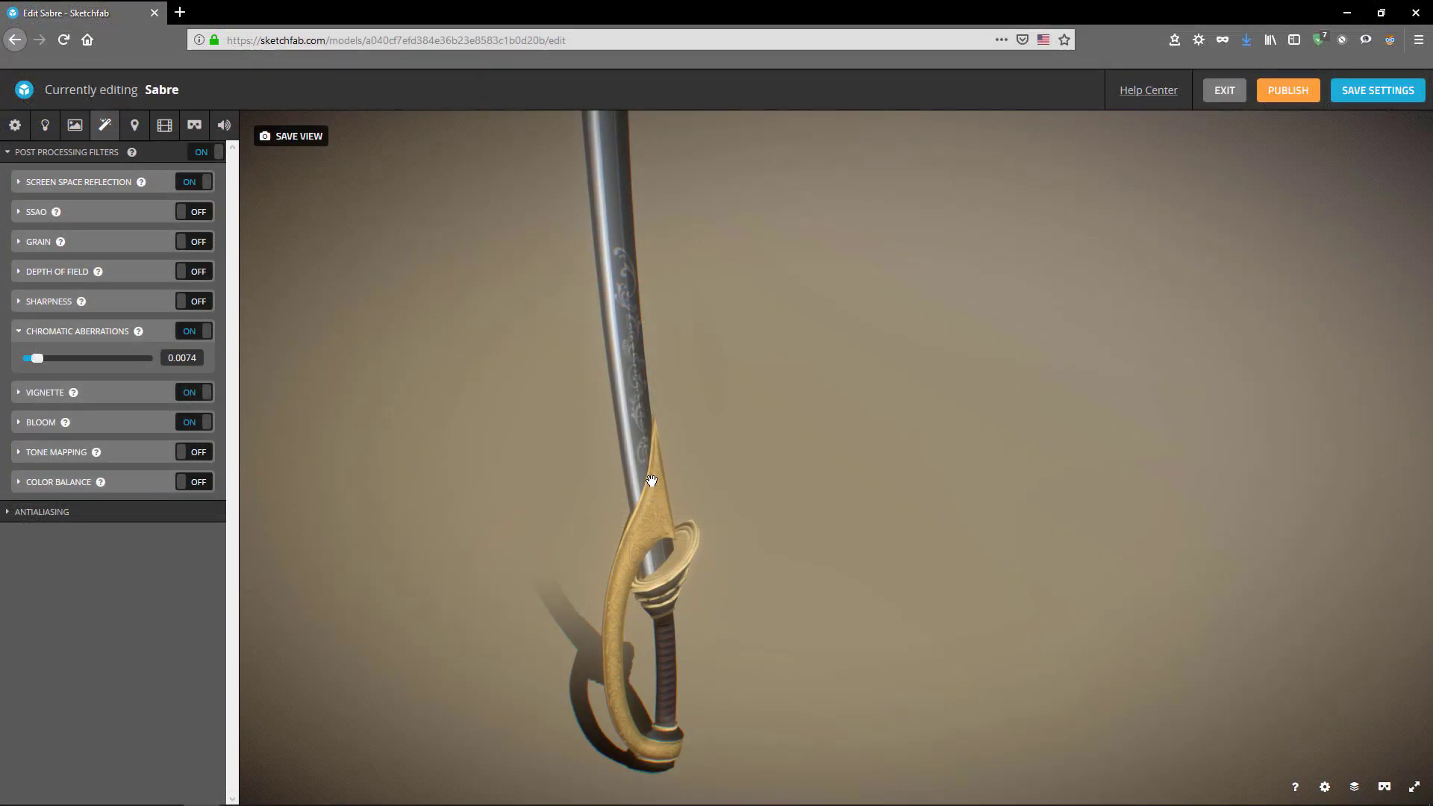
Switch Chromatic Aberrations to OFF in the Post Processing Filters tab
{"action": "left_click", "coordinate": [192, 331]}
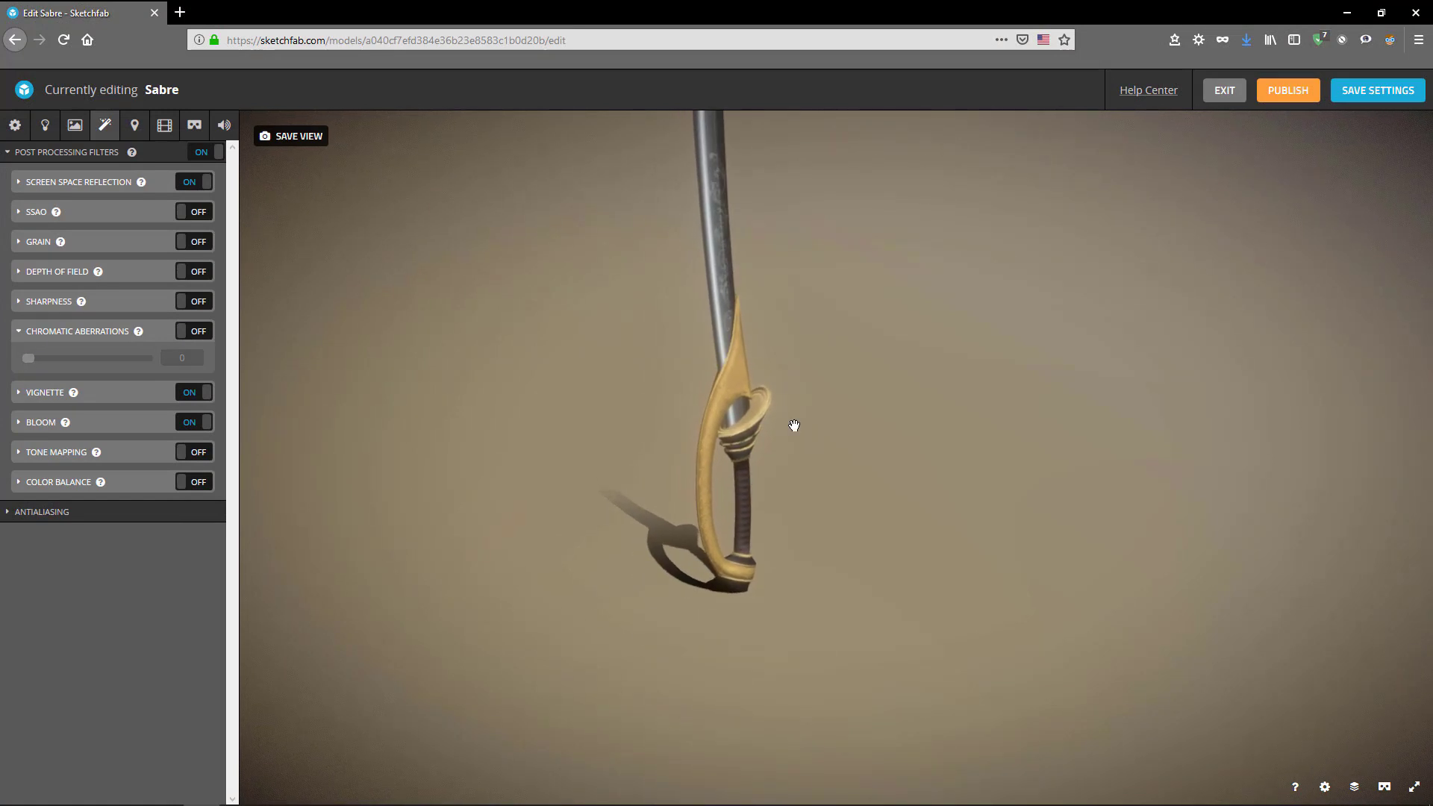
{"action": "left_click_drag", "start_coordinate": [794, 425], "coordinate": [902, 504]}
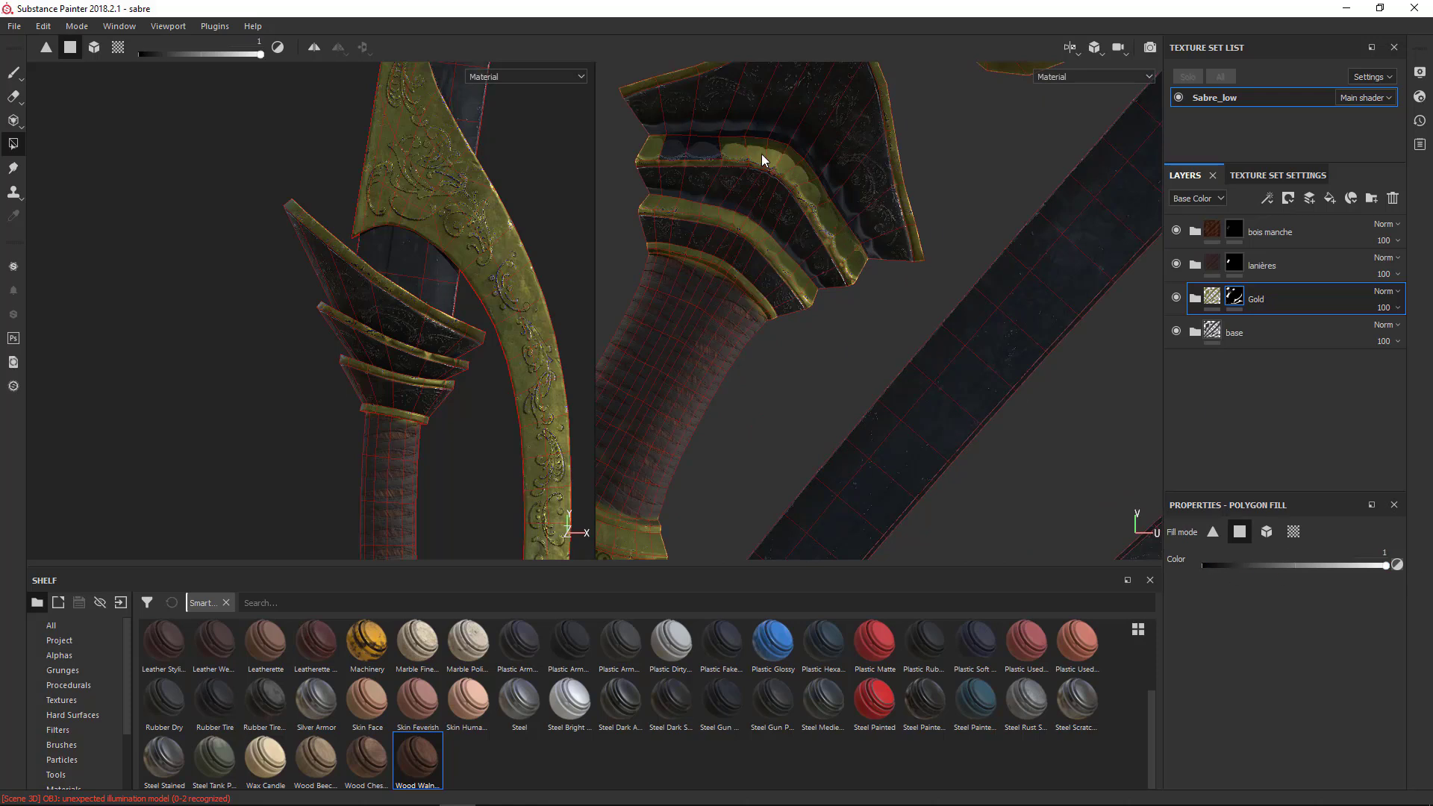
{"action": "left_click_drag", "start_coordinate": [763, 161], "coordinate": [447, 223]}
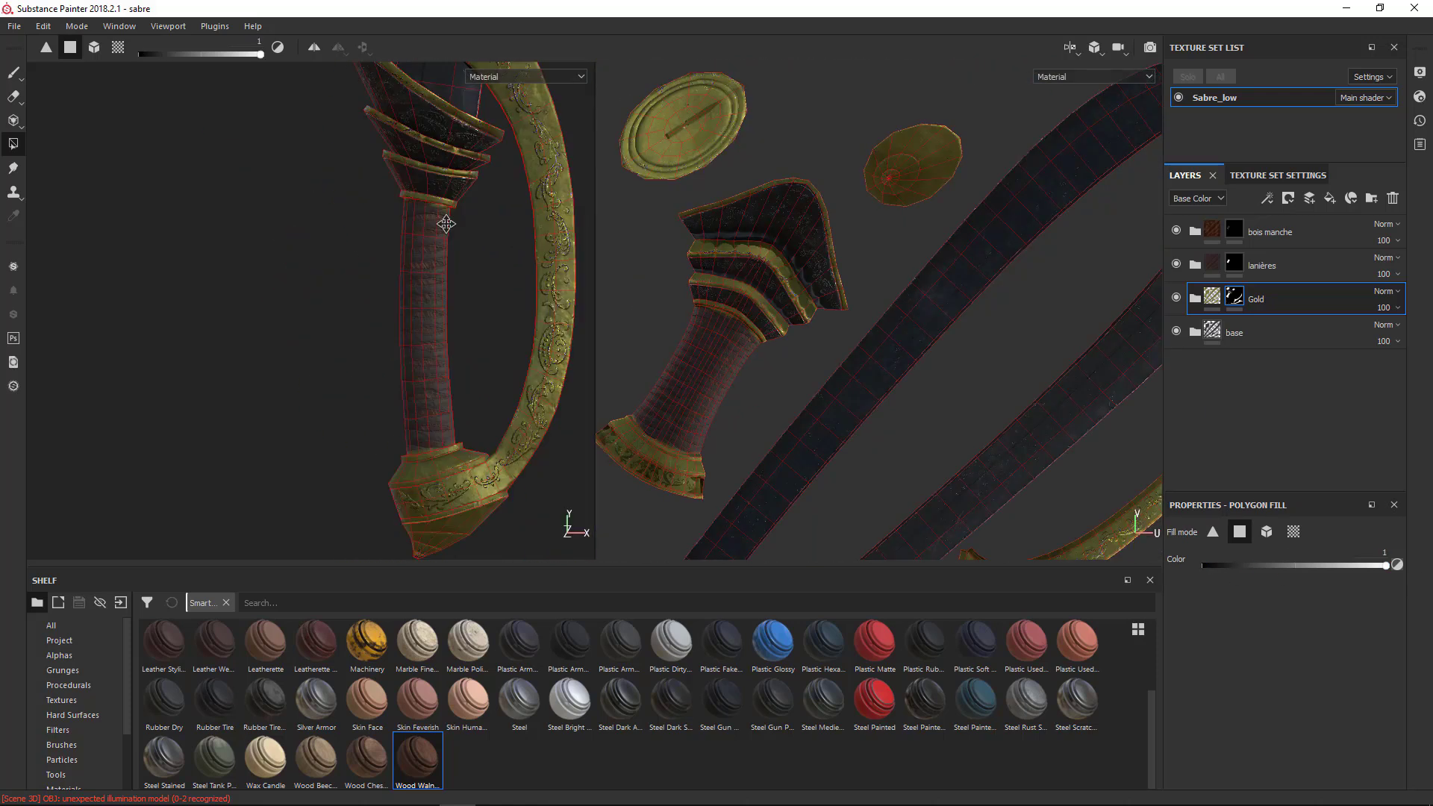